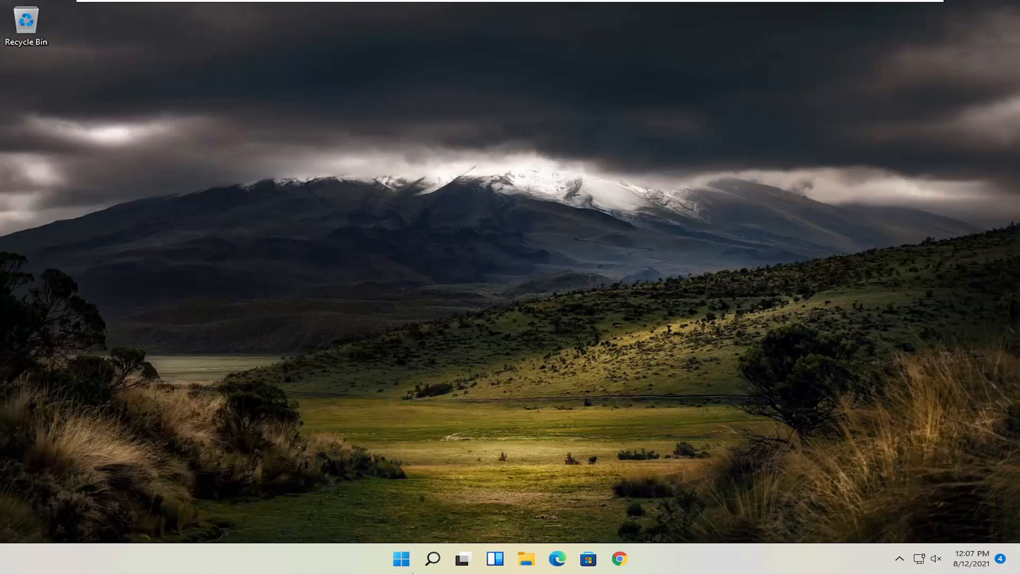
# Search for 'cmd' and launch Command Prompt as administrator
pyautogui.click(432, 559)
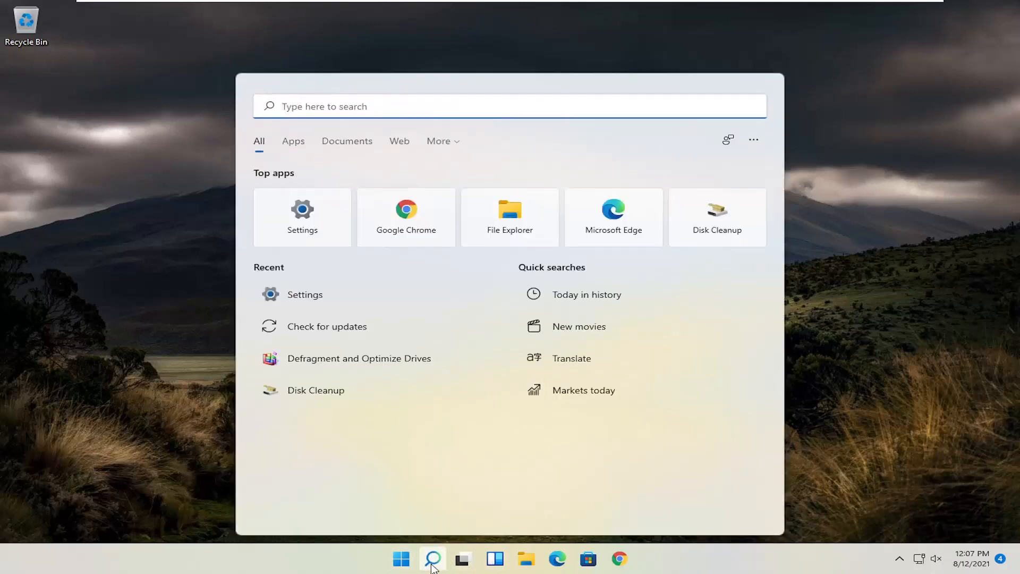
pyautogui.write('cmd')
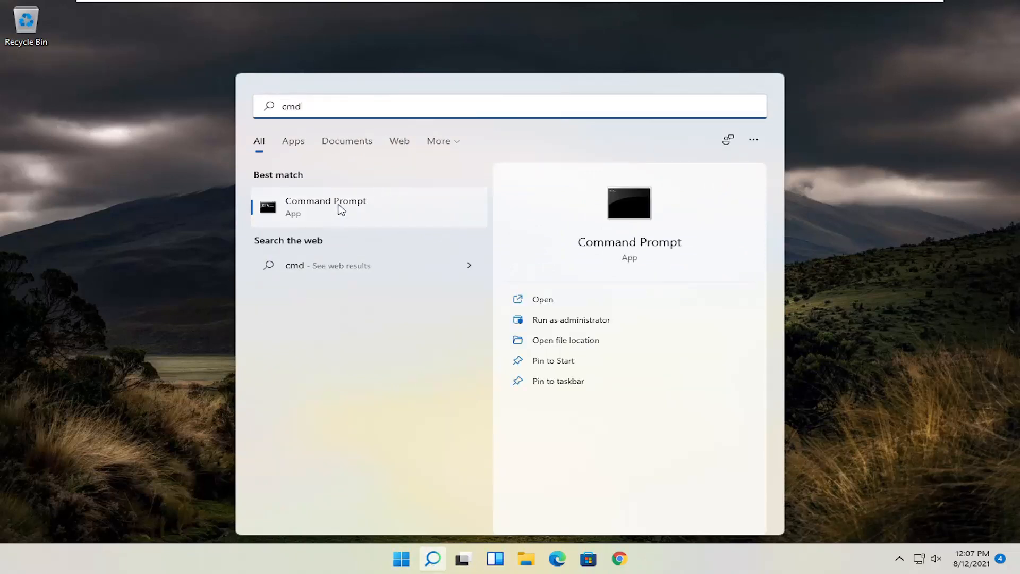
pyautogui.rightClick(325, 206)
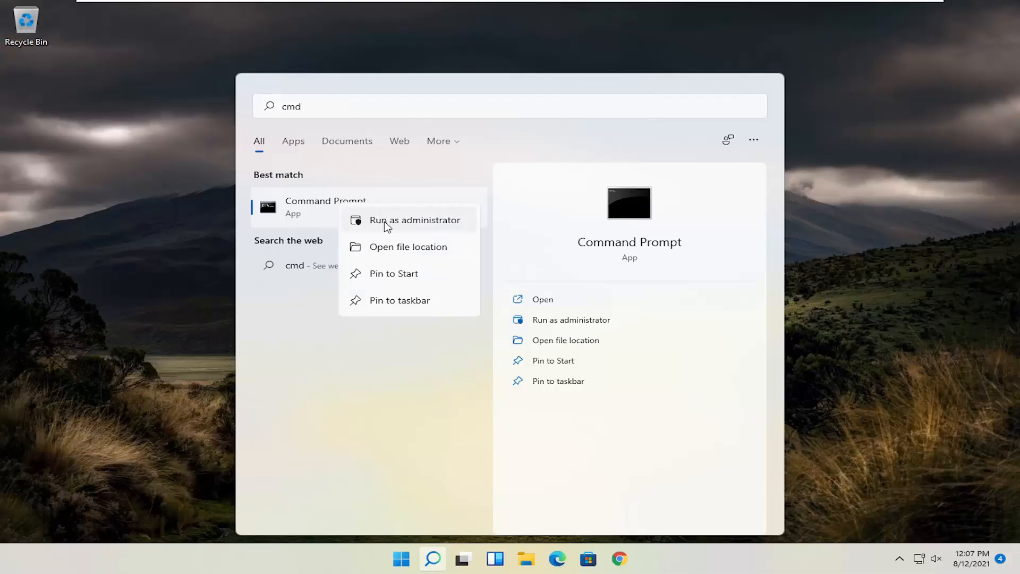
pyautogui.click(415, 220)
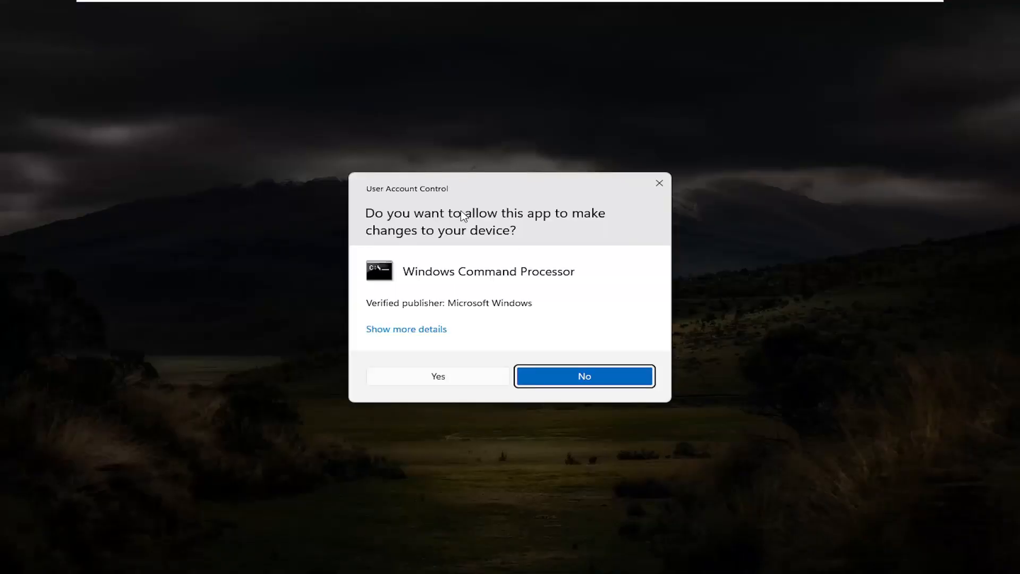
# Approve the User Account Control prompt to open the elevated Command Prompt
pyautogui.click(438, 377)
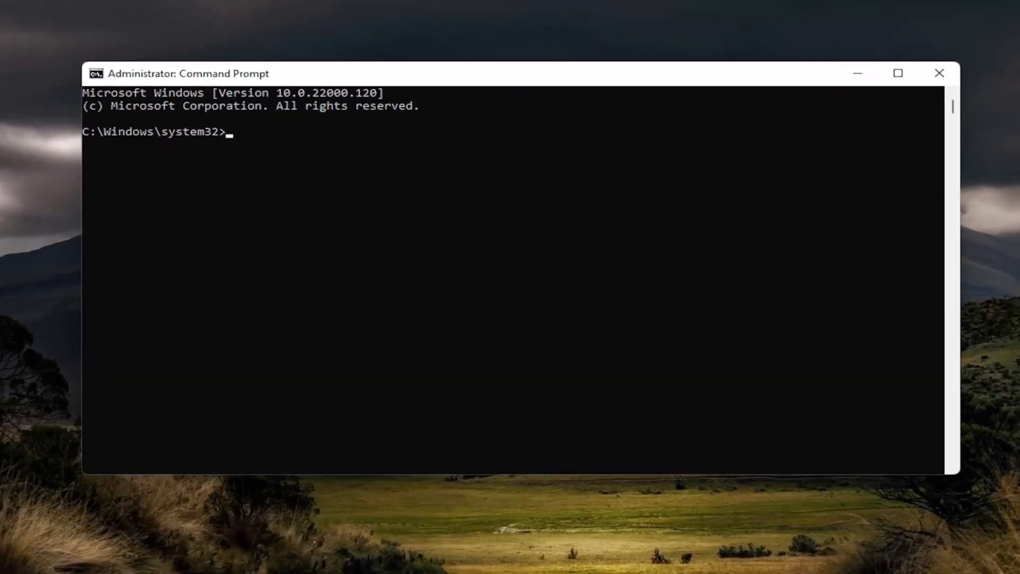
pyautogui.moveTo(439, 83)
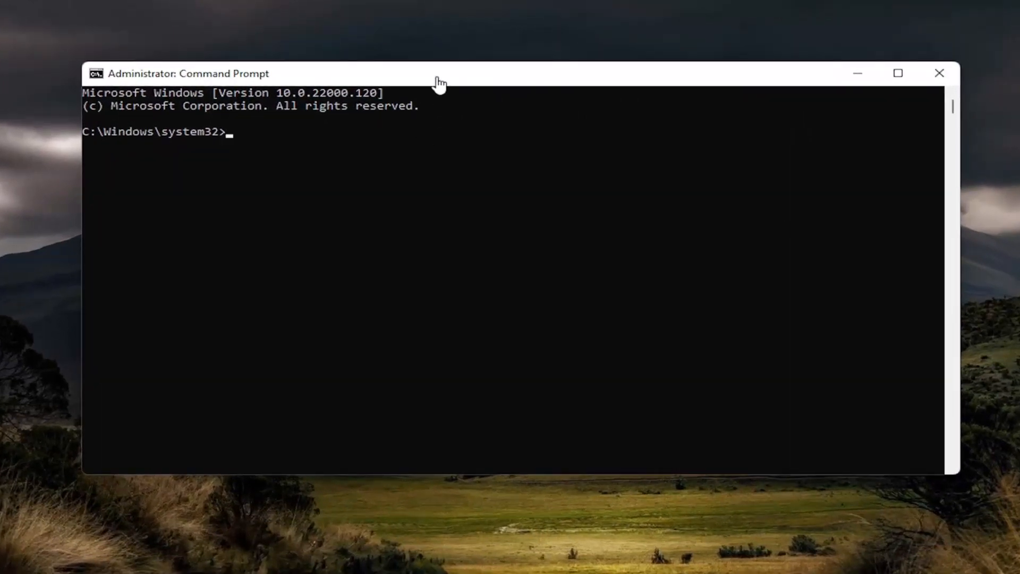
pyautogui.moveTo(531, 78)
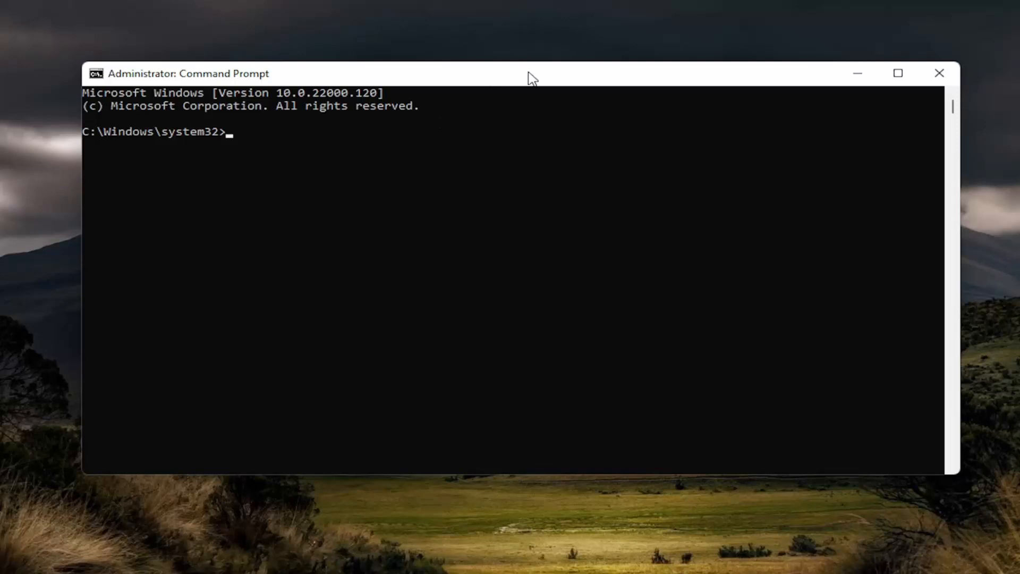
# Run 'slmgr.vbs -upk' and dismiss the 'Uninstalled product key successfully' message
pyautogui.rightClick(527, 73)
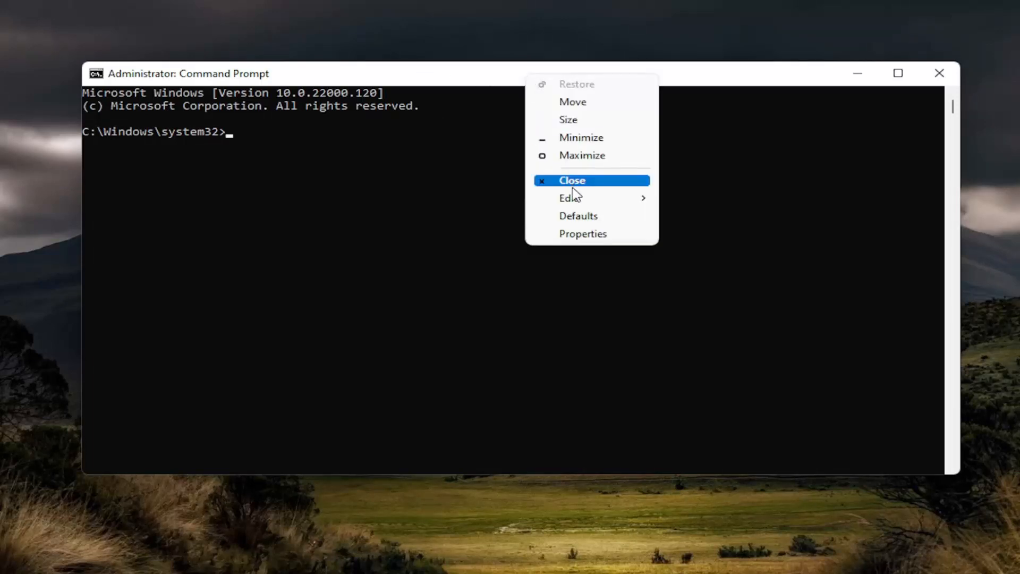
pyautogui.write('slmgr.vbs -upk')
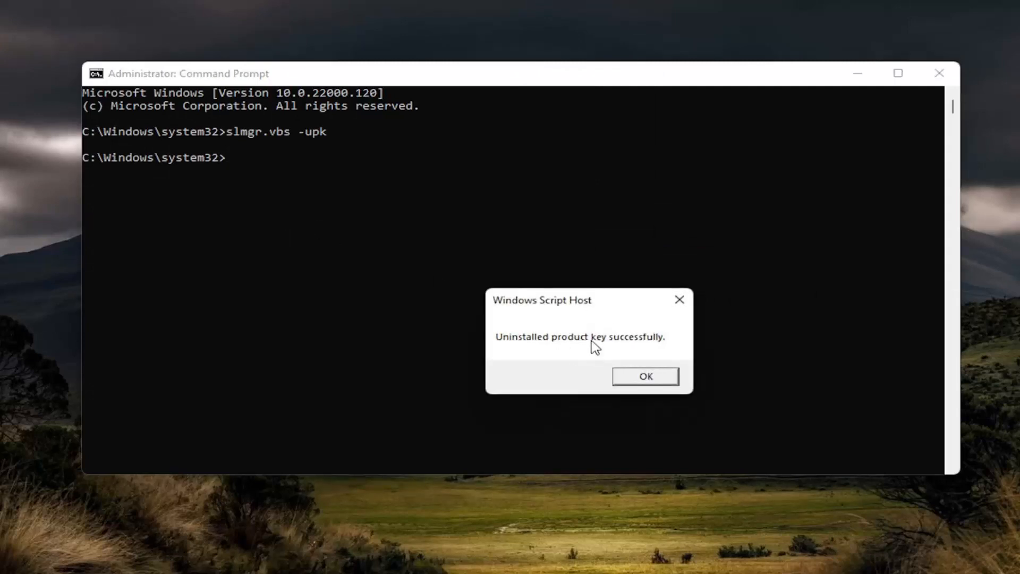
pyautogui.click(644, 376)
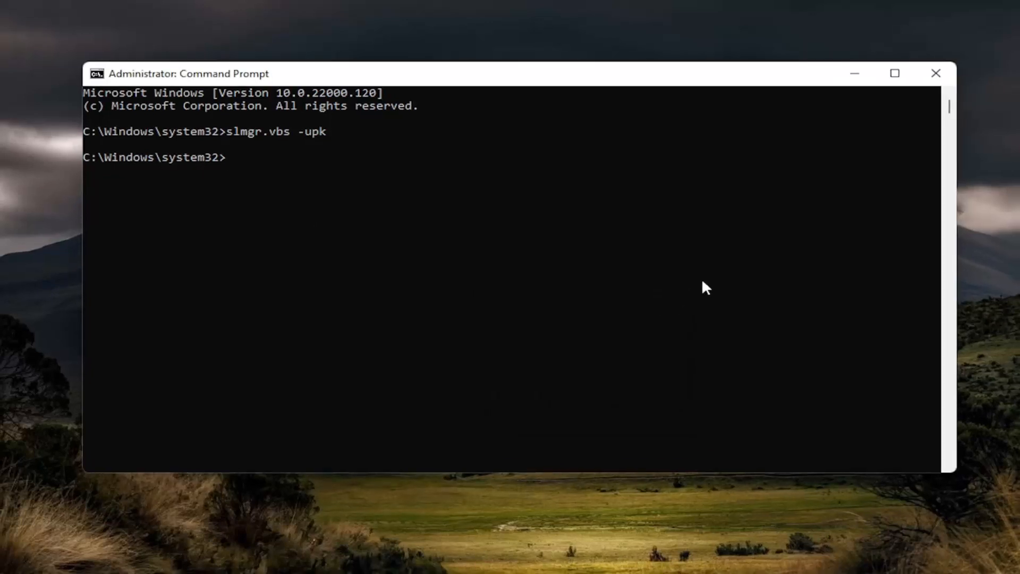